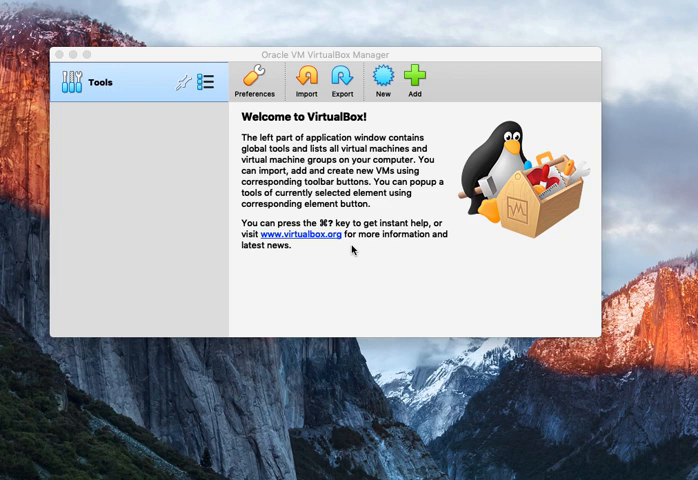
mouse_move(338, 240)
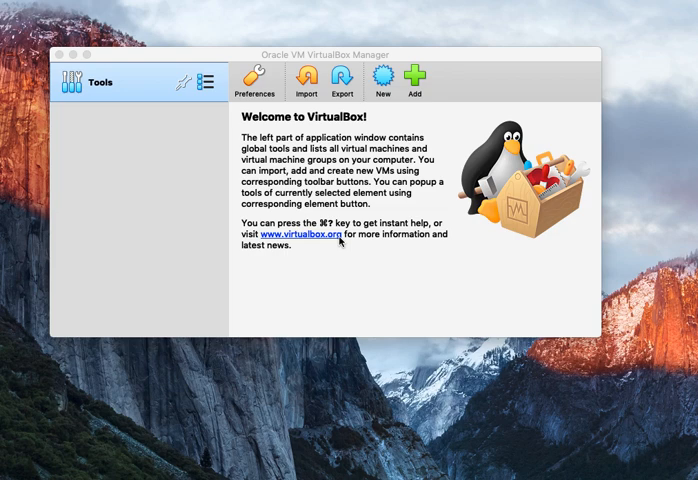
mouse_move(400, 88)
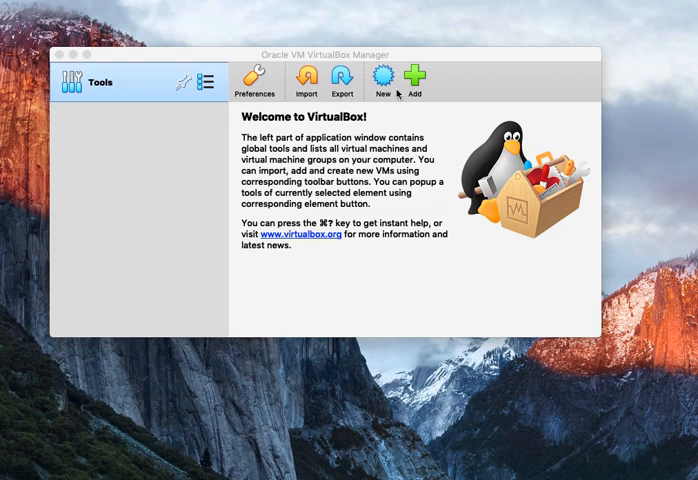
Create a new Linux/Debian 64-bit machine named DragonOS_10_Public with 2048 MB memory
left_click(380, 78)
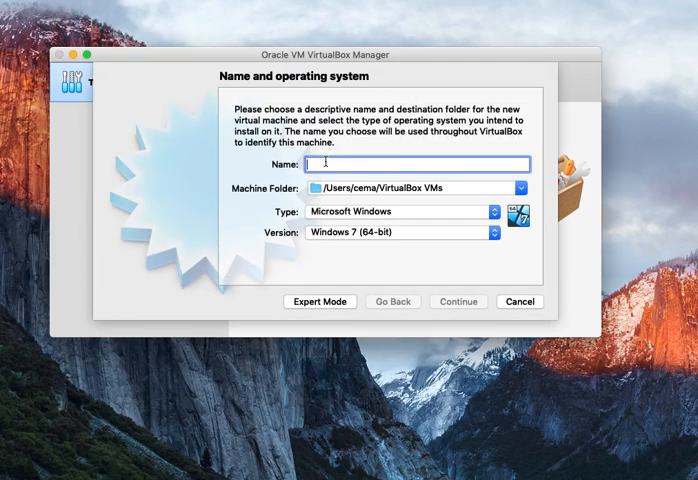
type("Dragon")
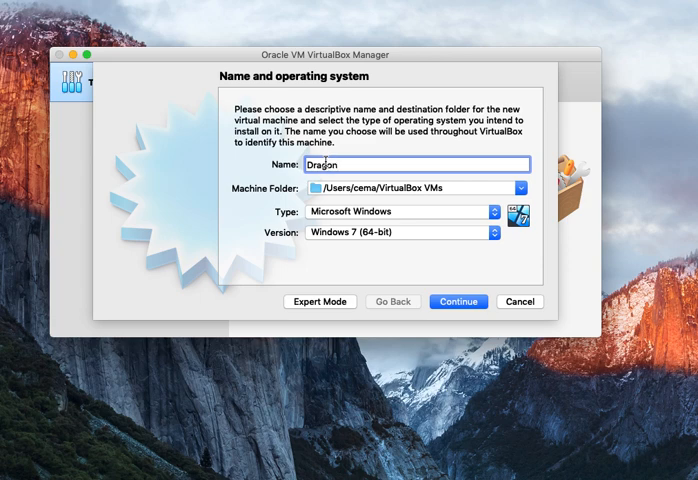
type("OS")
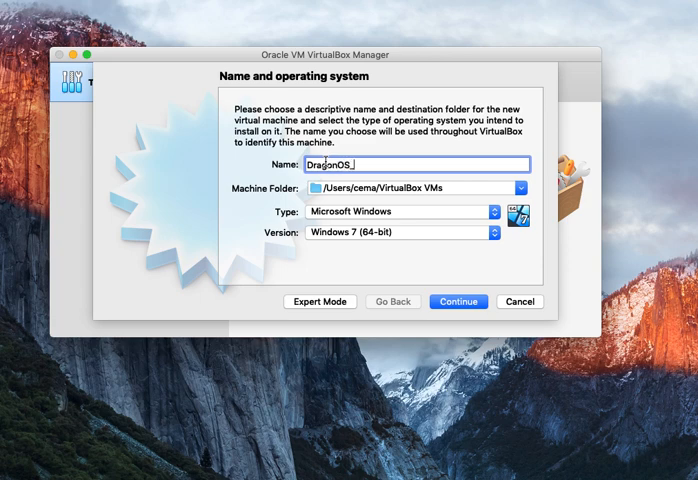
type("_10_Public")
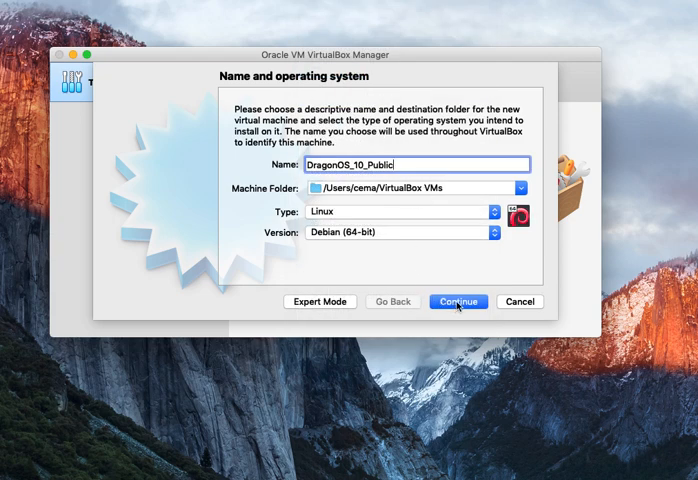
left_click(456, 300)
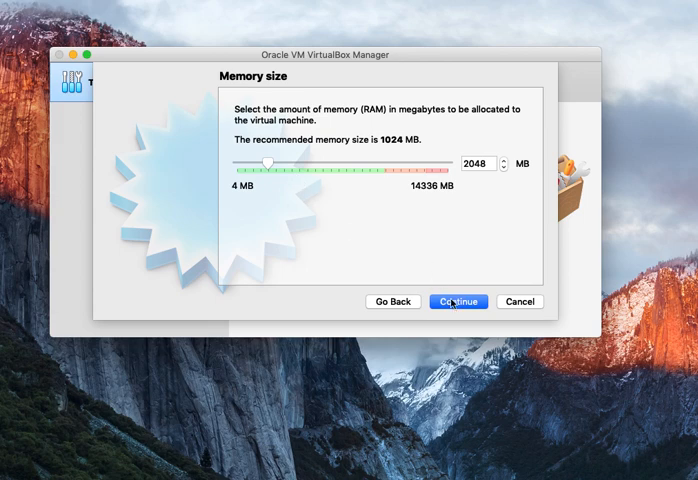
left_click(456, 300)
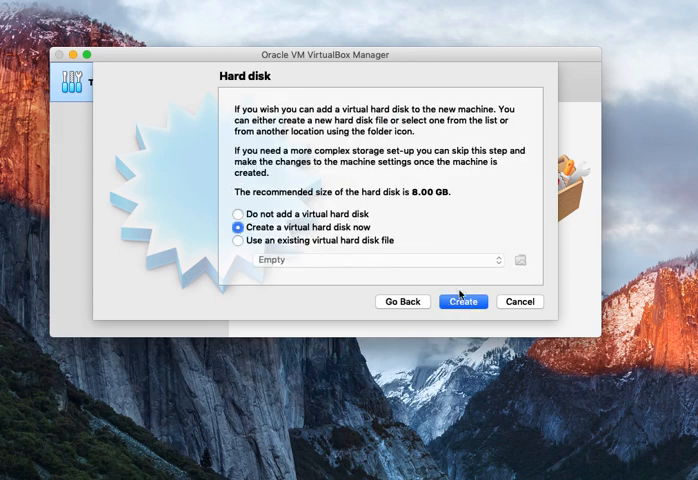
Add a new VDI virtual hard disk enlarged to about 22.80 GB and finish the machine
left_click(462, 300)
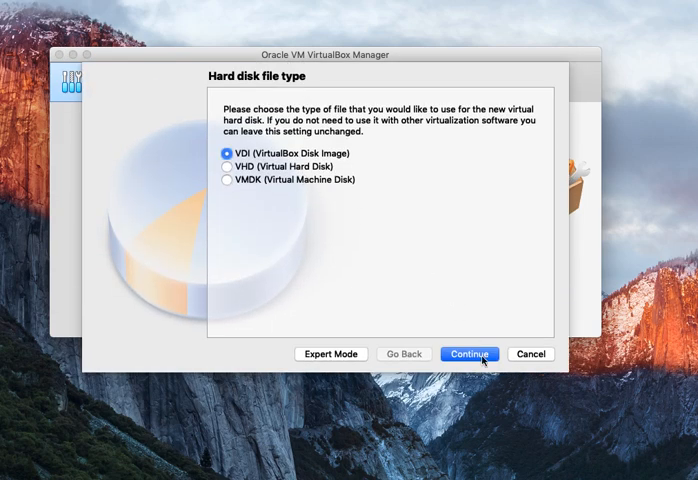
left_click(468, 352)
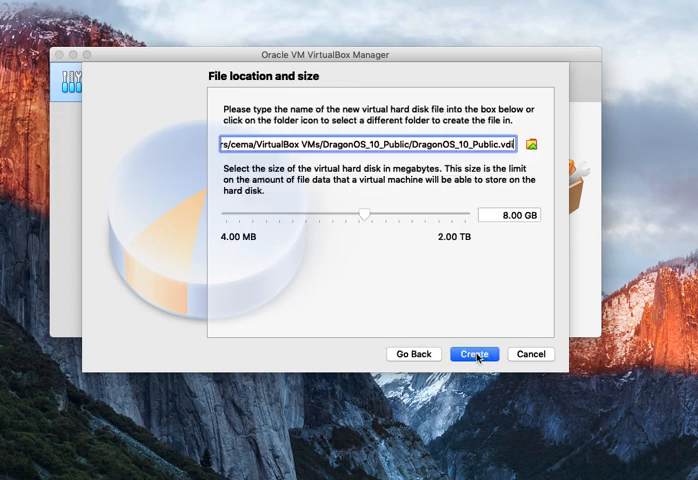
left_click_drag(366, 212, 388, 216)
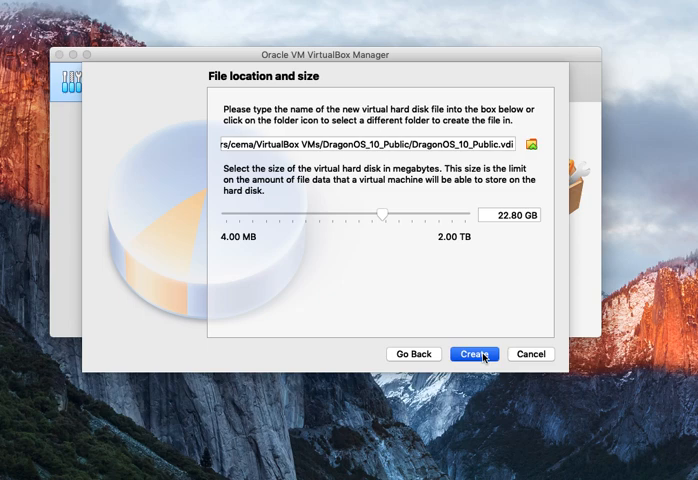
left_click(474, 354)
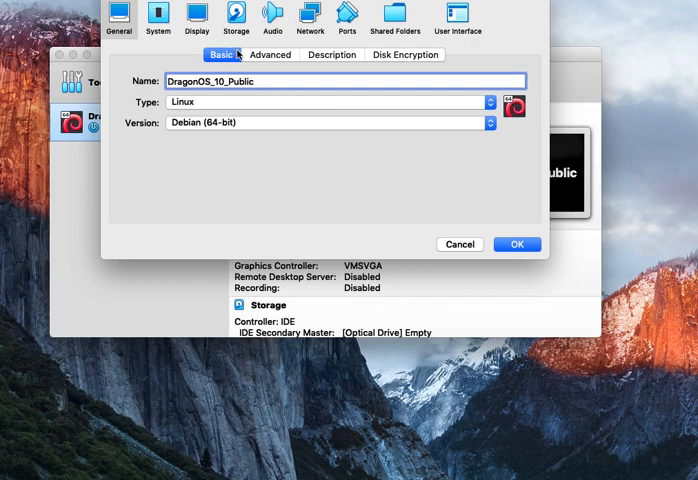
Attach DragonOS_10_PublicR1.iso to the machine's optical drive in Storage settings and save
left_click(234, 16)
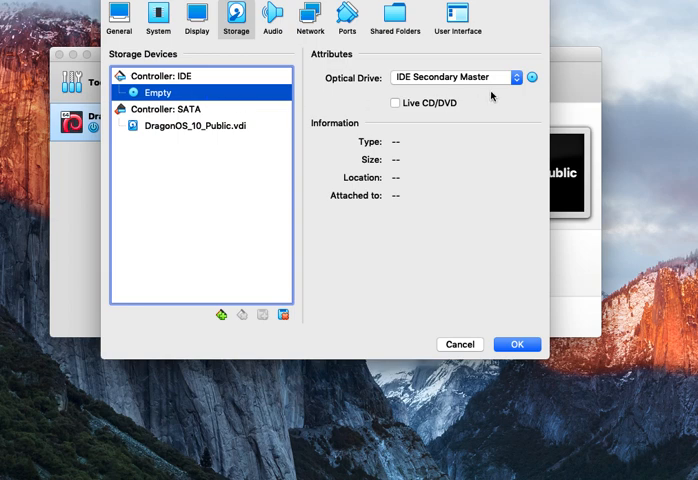
left_click(530, 78)
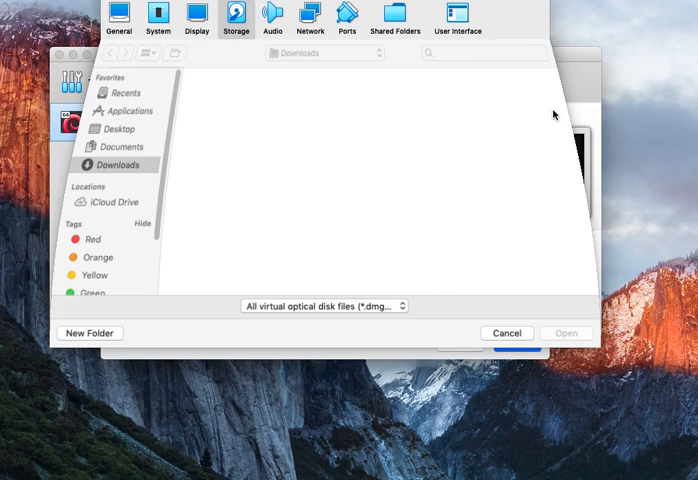
left_click(100, 164)
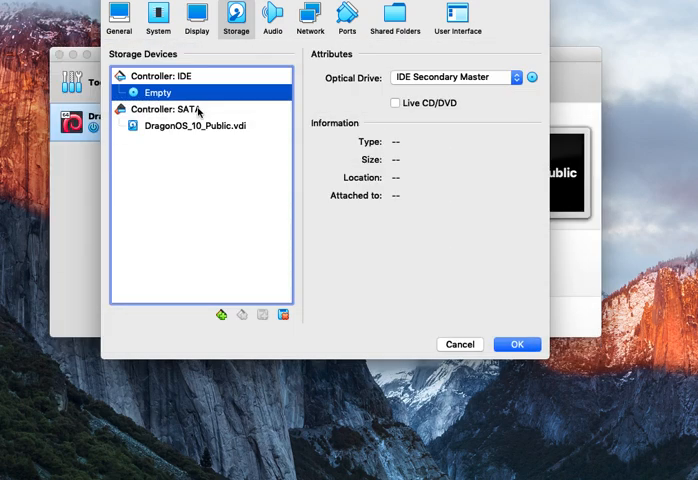
left_click(516, 344)
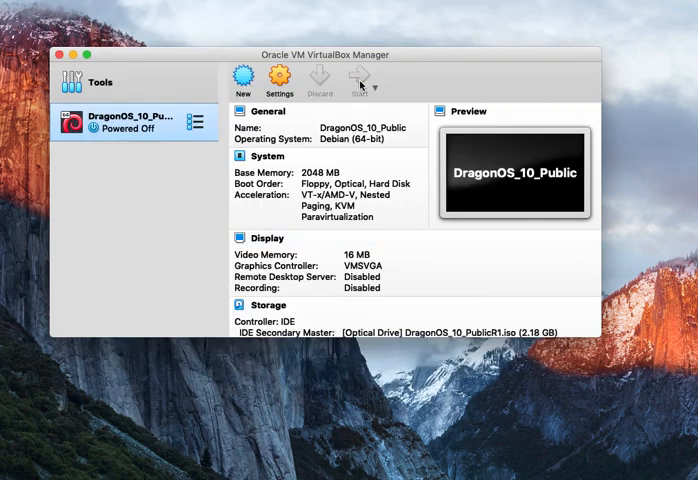
Start the VM from DragonOS_10_PublicR1.iso and choose Live in the boot menu
left_click(360, 80)
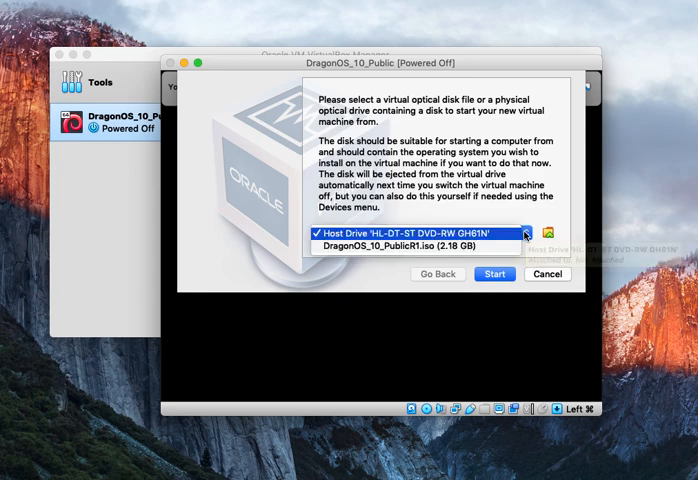
left_click(400, 250)
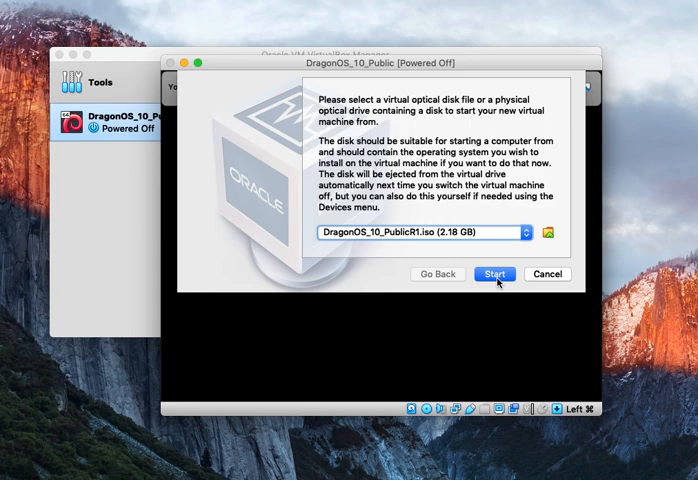
left_click(496, 276)
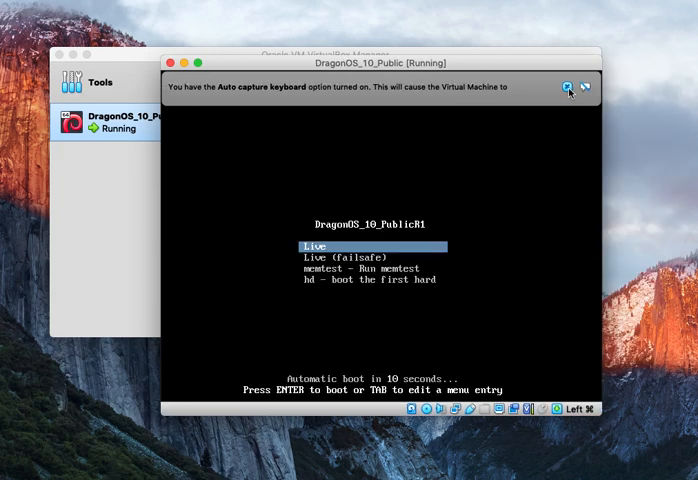
left_click(564, 88)
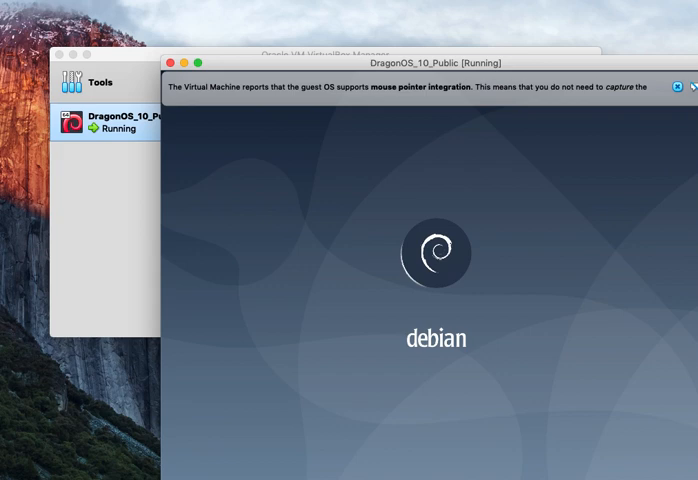
Once the live desktop loads, bring up the applications menu at System Tools
left_click(678, 92)
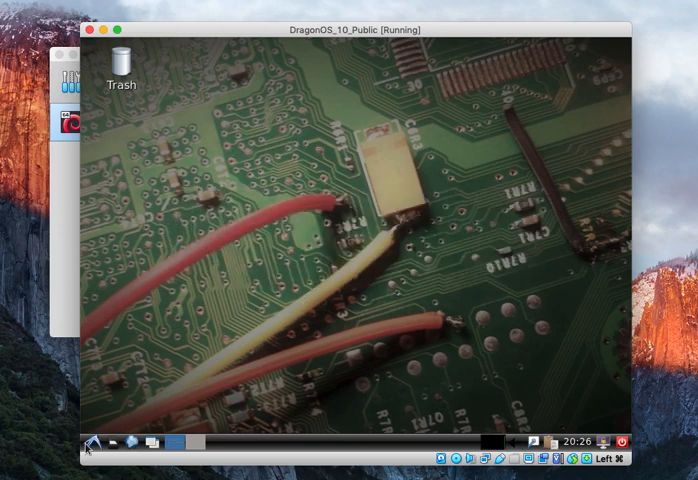
left_click(94, 448)
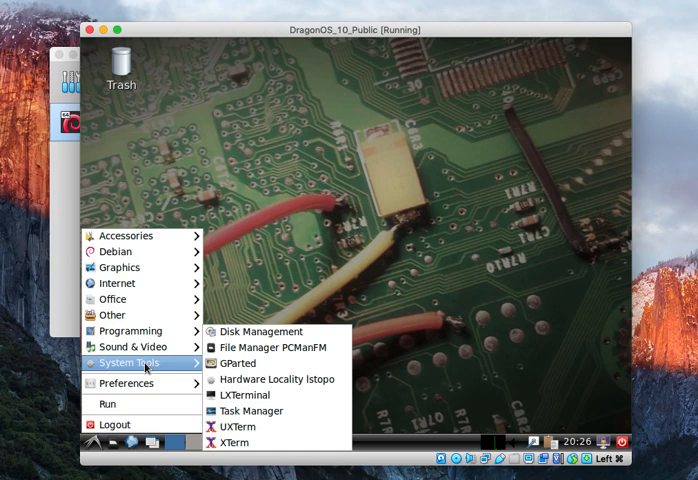
mouse_move(240, 396)
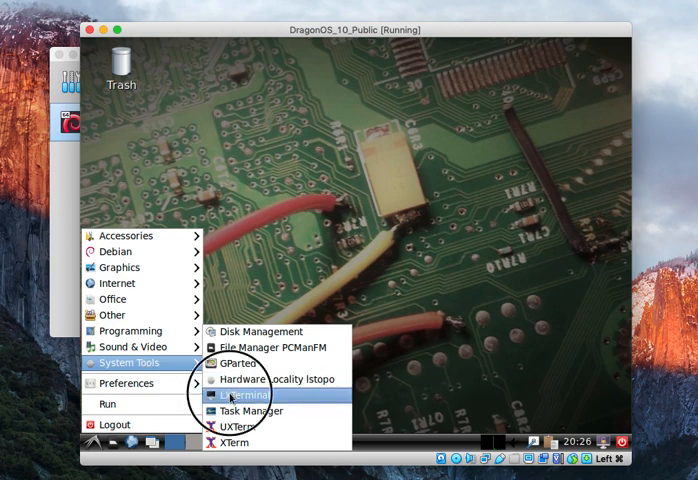
Launch the respin-installer GUI from a terminal window
left_click(244, 394)
type("sudo respin-in")
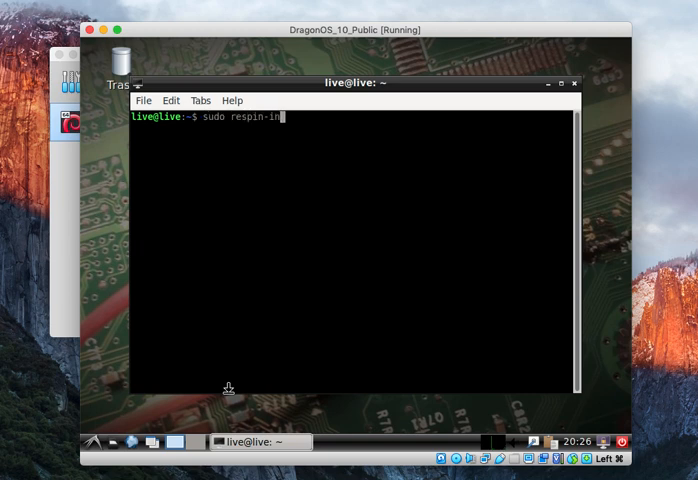
type("staller gui")
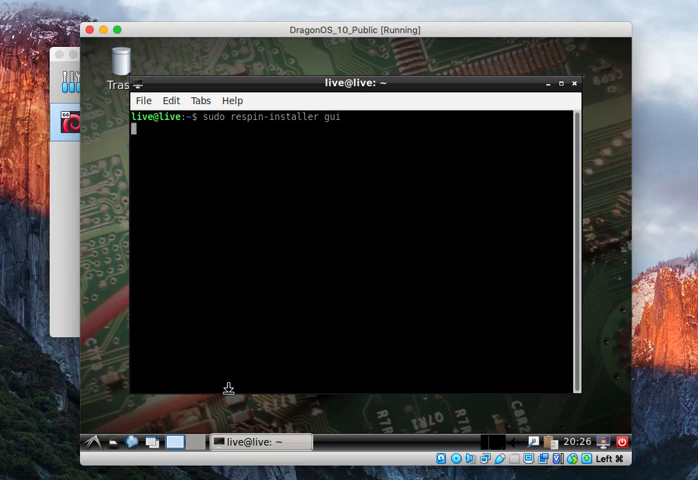
key("Return")
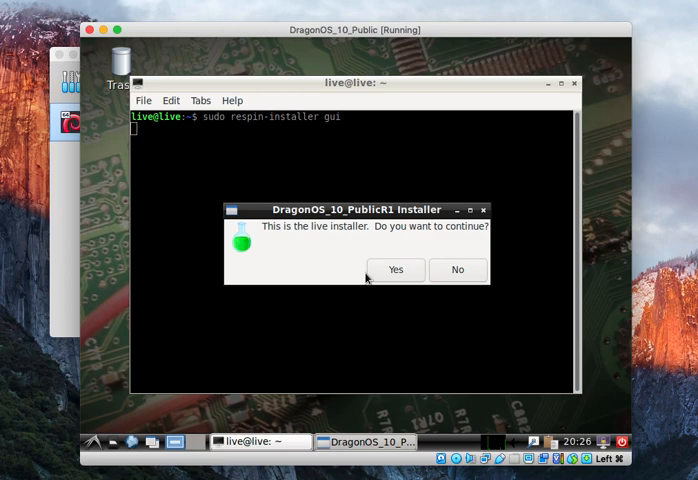
Continue with the live installer, keeping the default English locale and keyboard
left_click(394, 268)
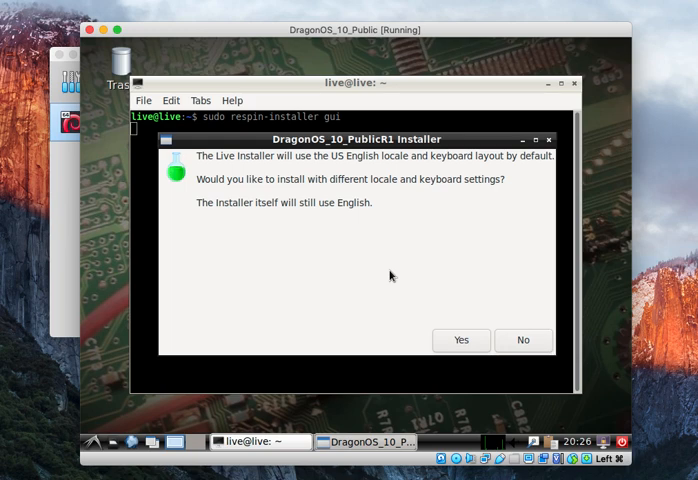
left_click(522, 340)
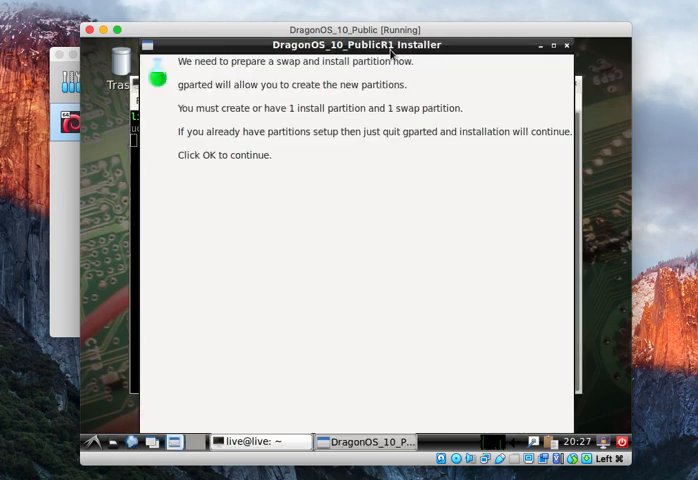
mouse_move(396, 186)
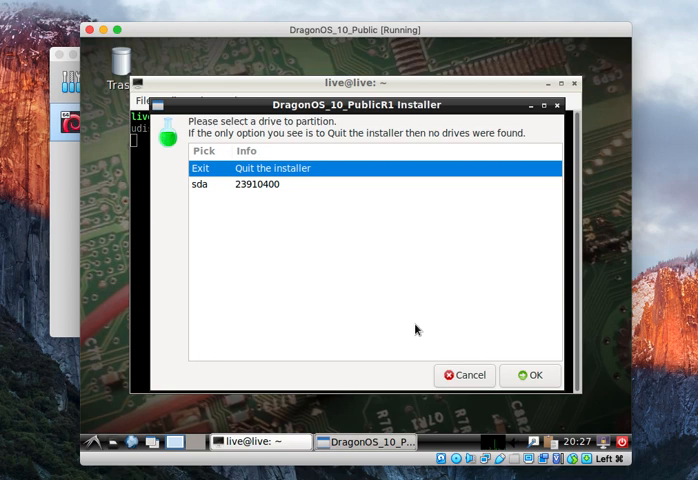
mouse_move(256, 196)
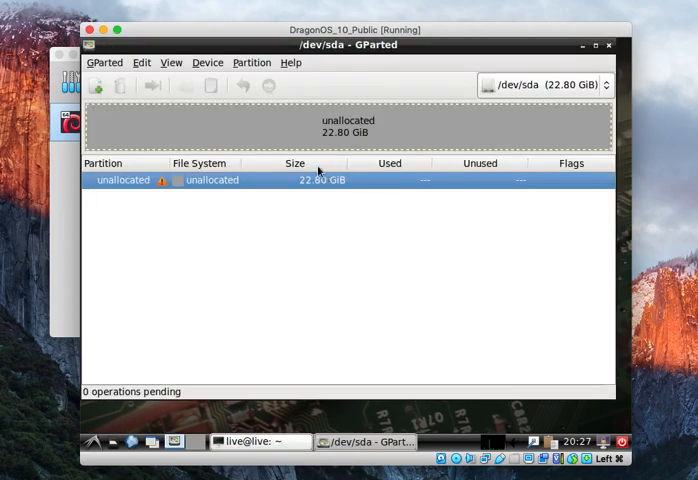
mouse_move(310, 196)
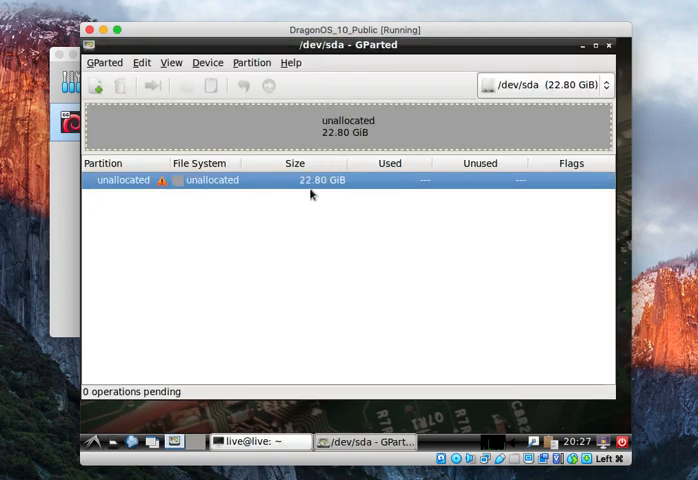
Review GParted's Device menu for the empty /dev/sda disk without changing anything
left_click(208, 62)
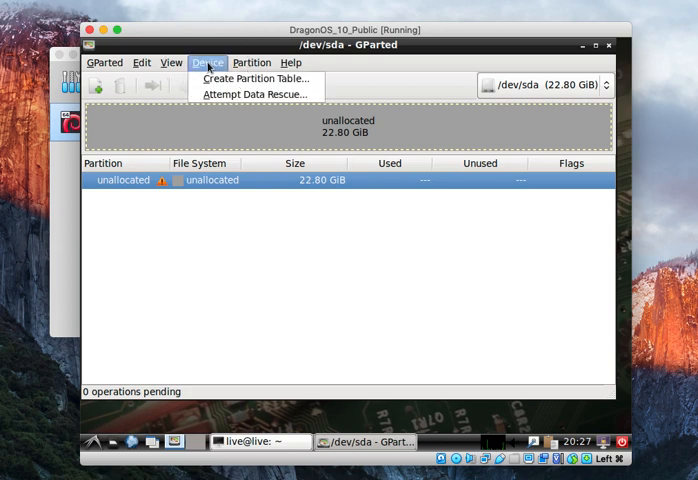
left_click(252, 80)
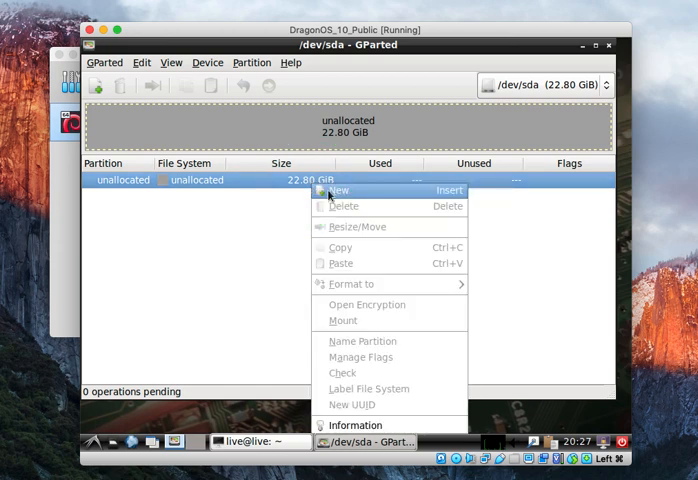
mouse_move(338, 192)
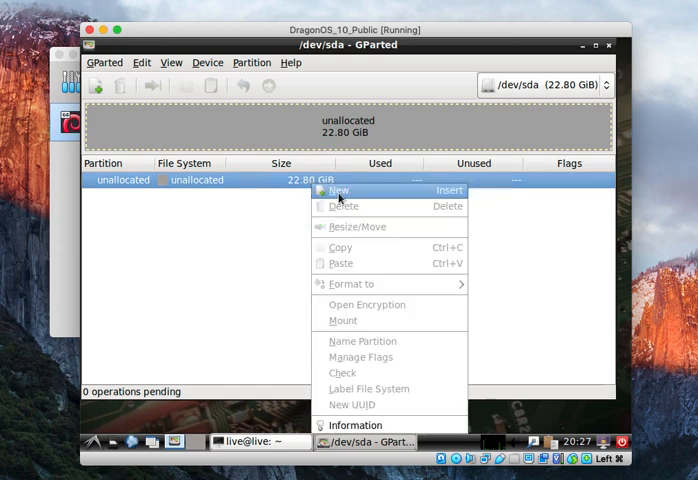
Add a new ext4 primary partition shrunk to 18.83 GiB, leaving 4062 MiB free after it
left_click(338, 190)
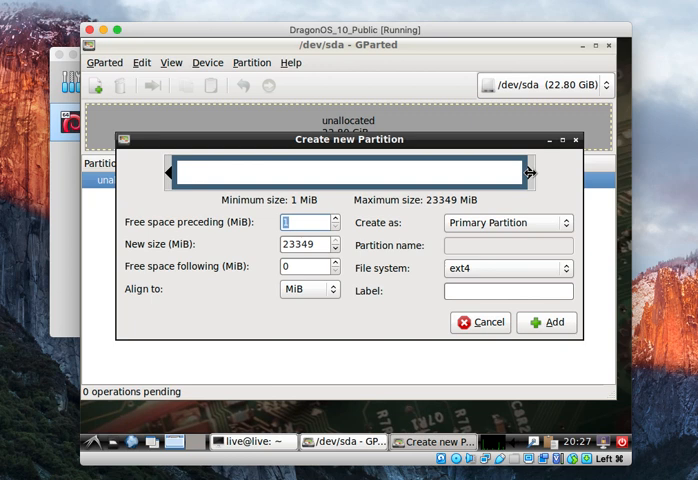
mouse_move(528, 172)
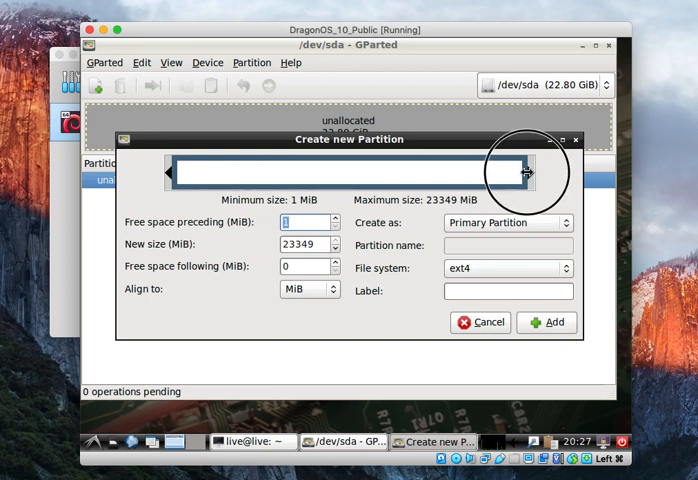
left_click_drag(524, 170, 516, 170)
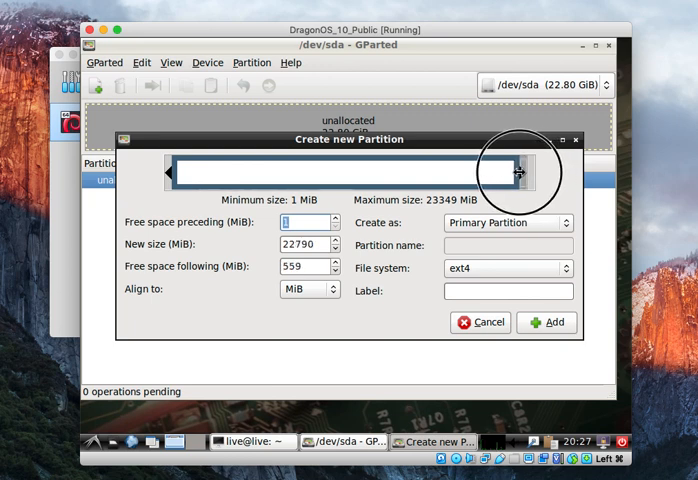
left_click_drag(516, 172, 512, 172)
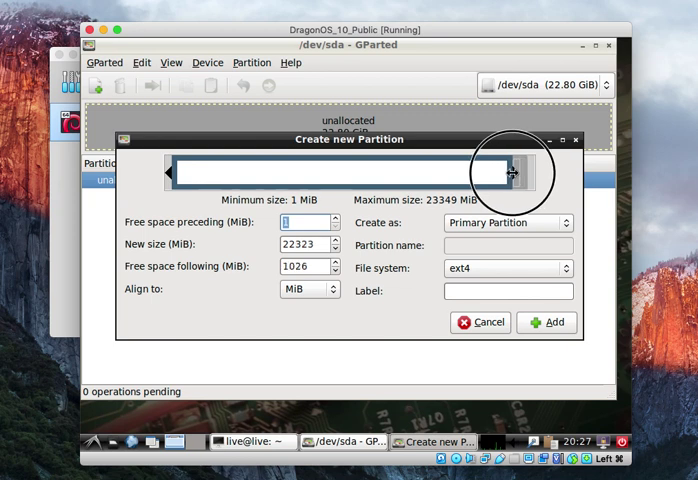
left_click_drag(510, 172, 504, 172)
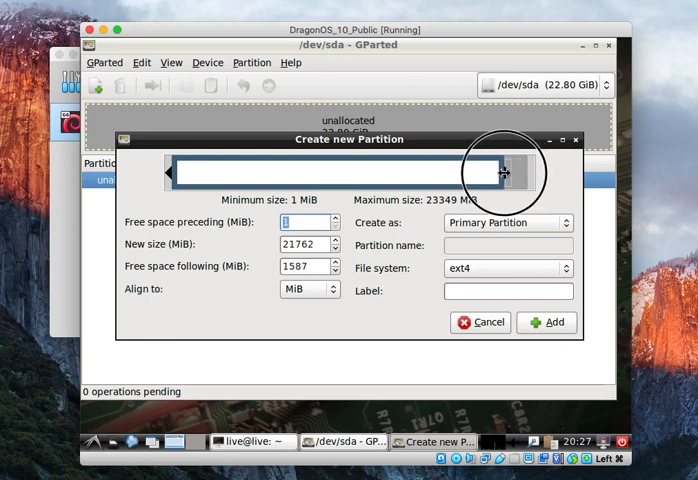
left_click_drag(504, 172, 496, 172)
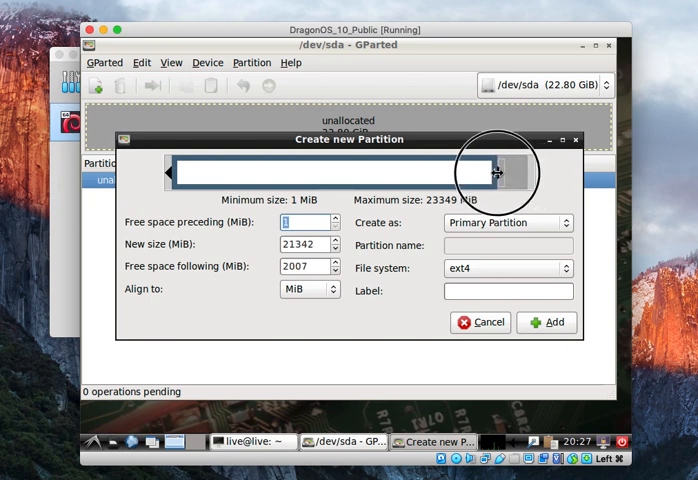
left_click_drag(496, 172, 480, 172)
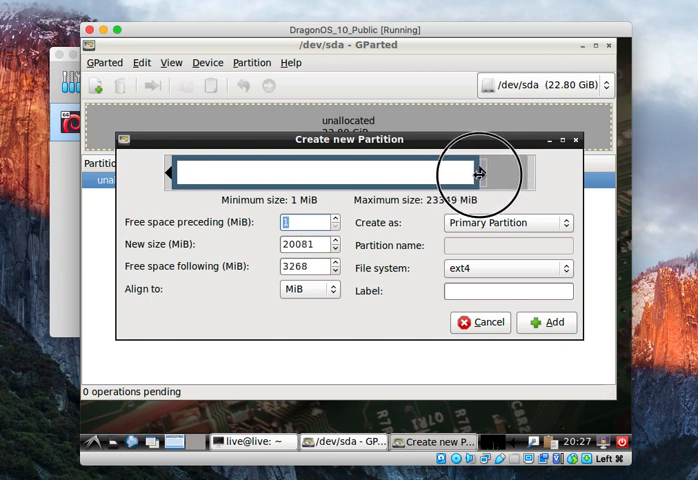
left_click_drag(480, 172, 464, 172)
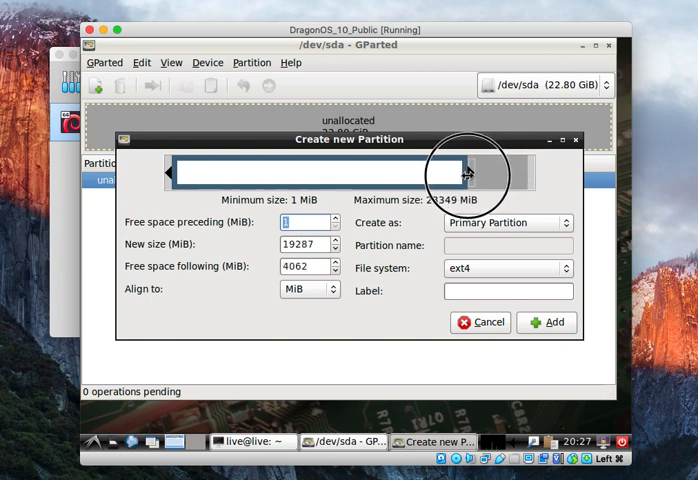
left_click_drag(476, 172, 468, 172)
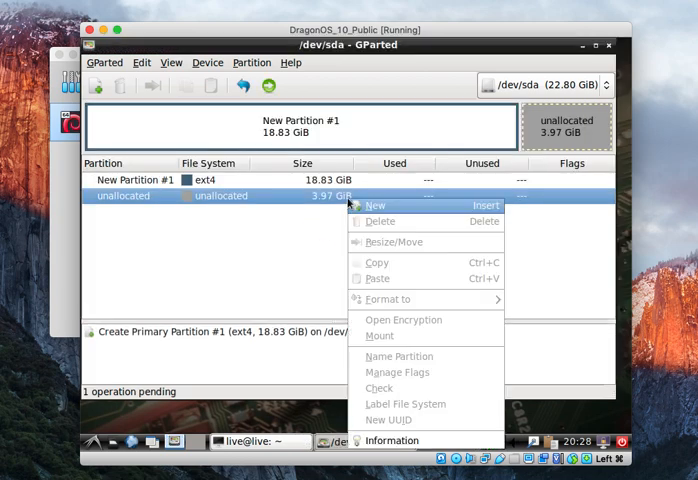
Add an extended partition filling the remaining 3.97 GiB of free space
left_click(374, 204)
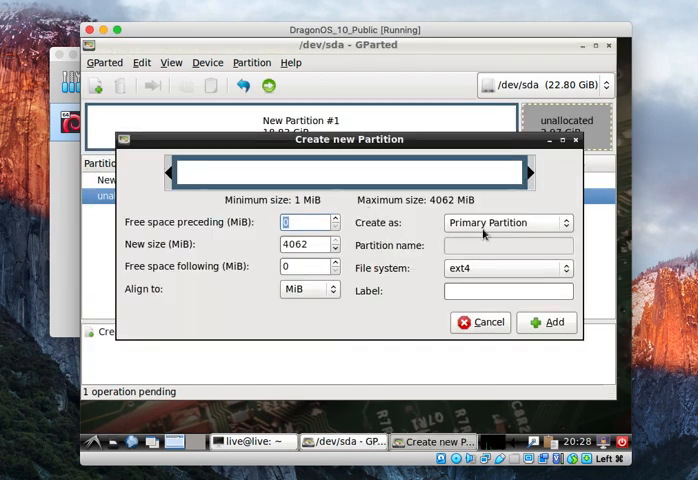
left_click(508, 222)
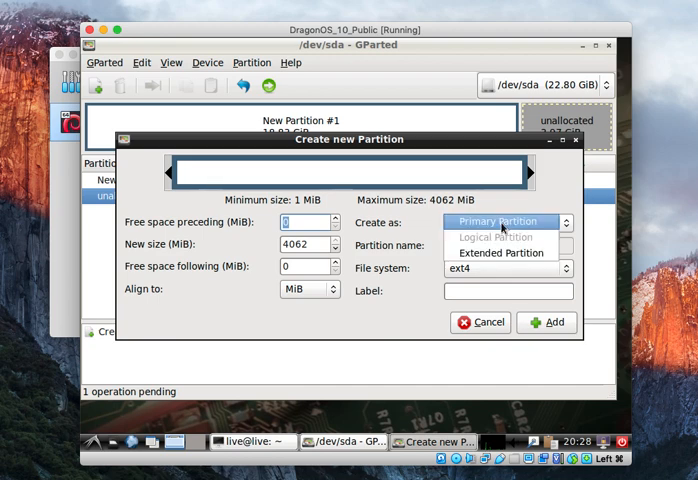
left_click(500, 252)
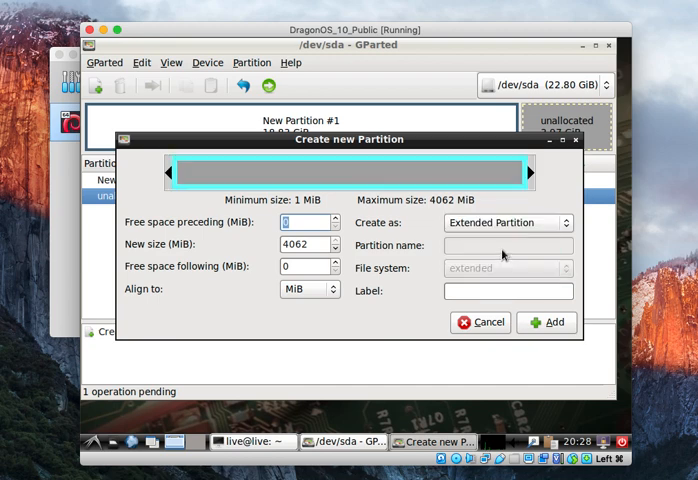
left_click(548, 322)
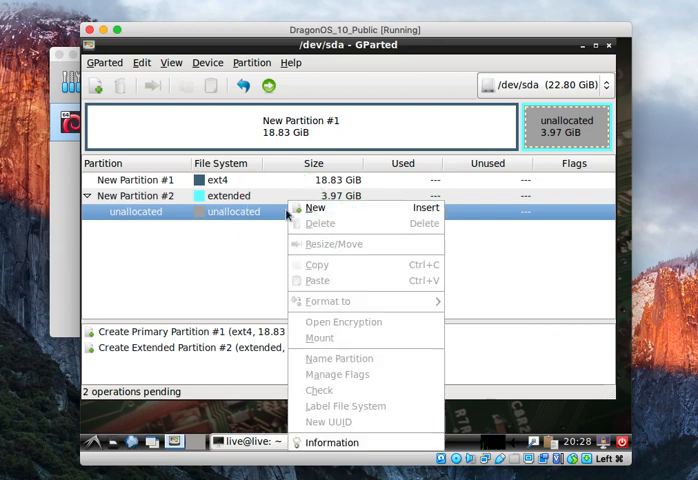
Add a linux-swap logical partition inside the extended space
left_click(316, 208)
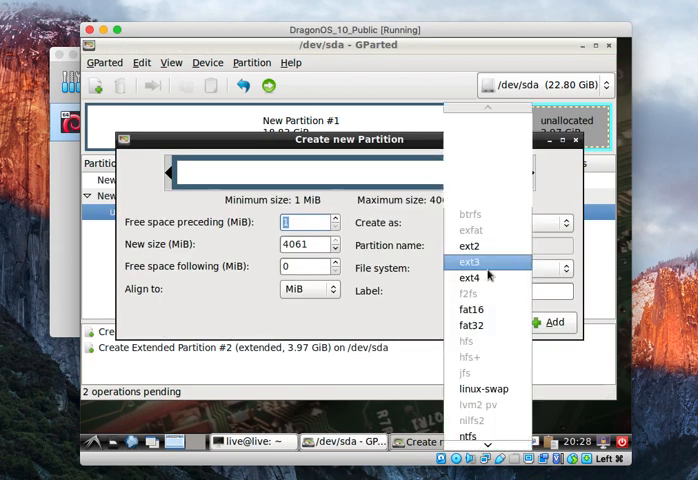
left_click(478, 392)
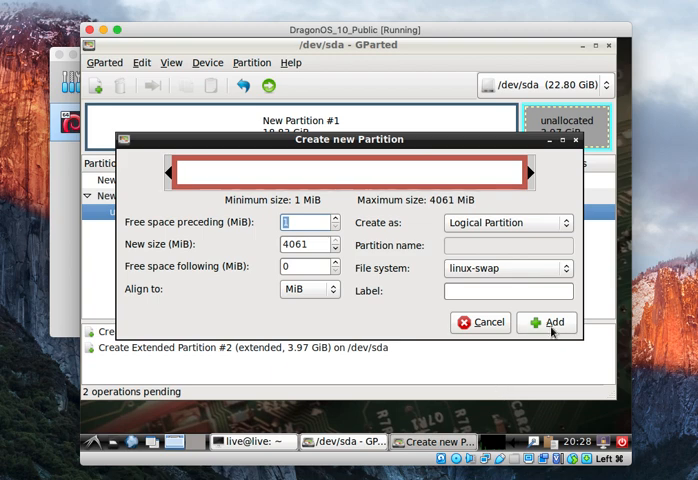
left_click(546, 322)
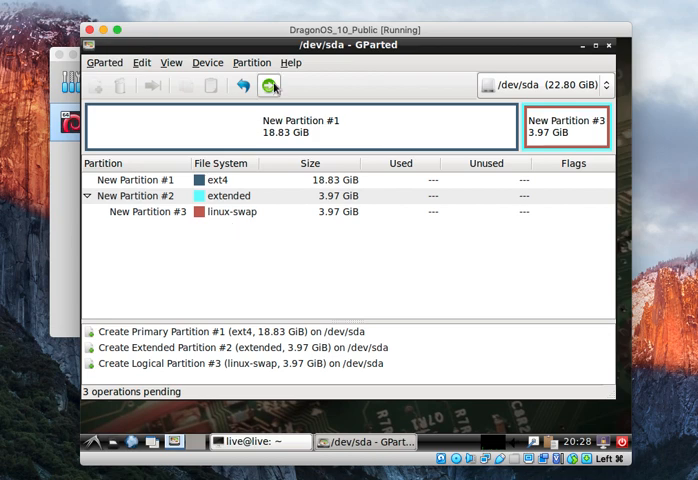
Apply all pending GParted operations to the disk and close the completed report
left_click(268, 84)
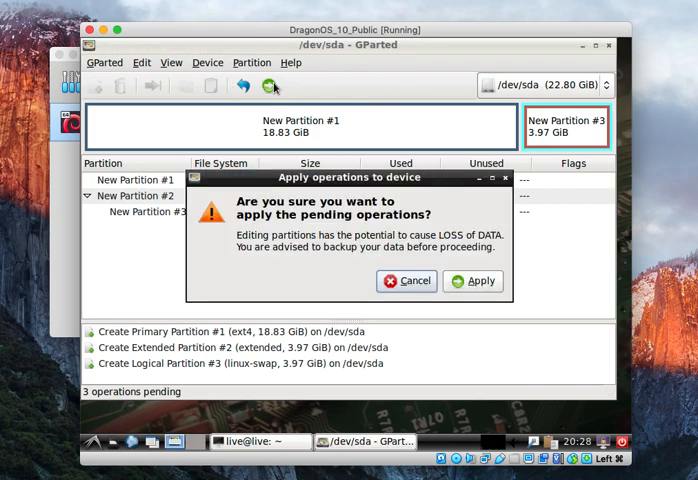
left_click(472, 280)
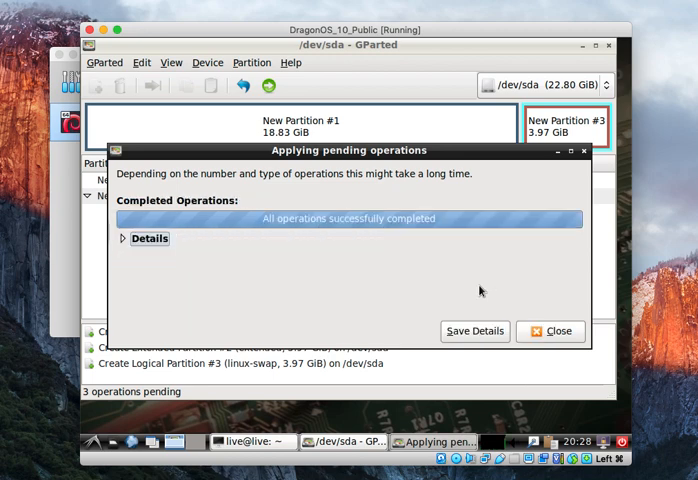
left_click(550, 332)
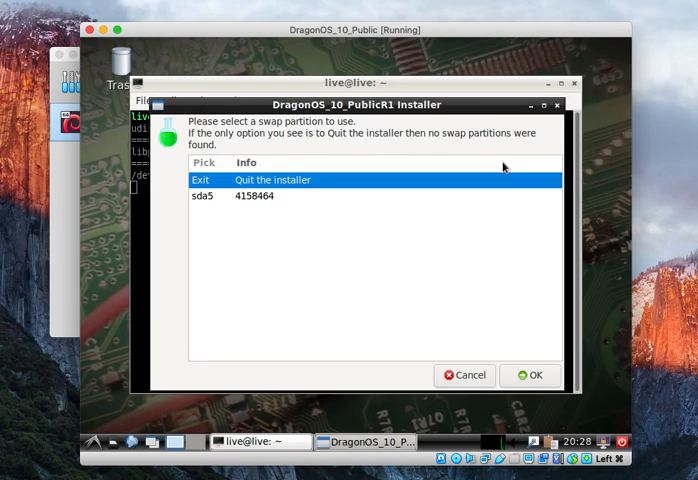
mouse_move(264, 196)
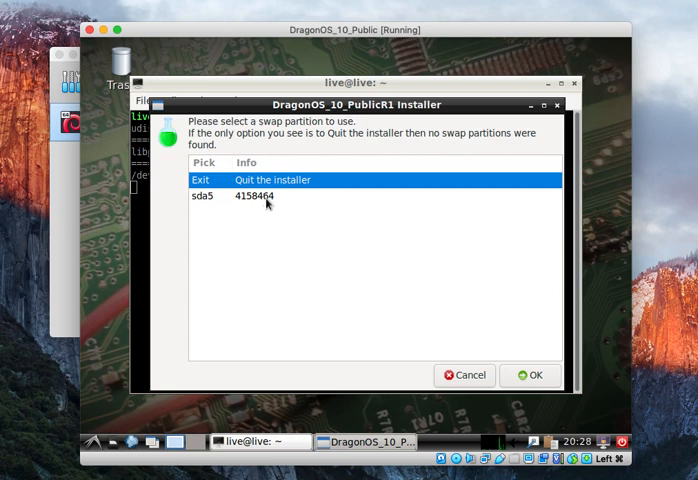
Pick sda5 as swap and sda1 as the ext4 root partition in the installer
left_click(536, 376)
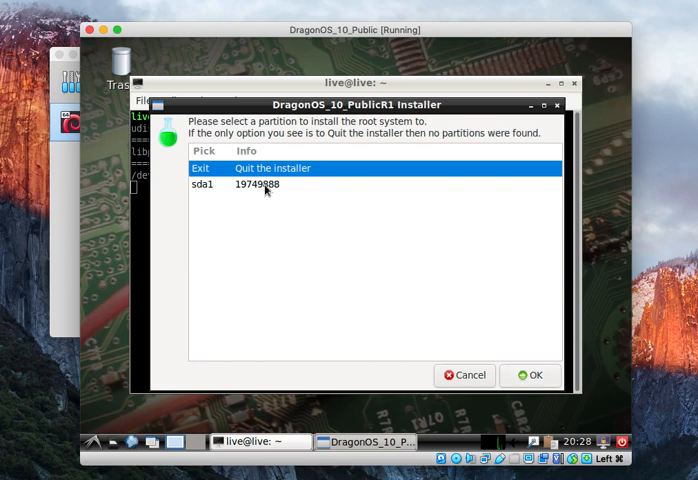
left_click(258, 184)
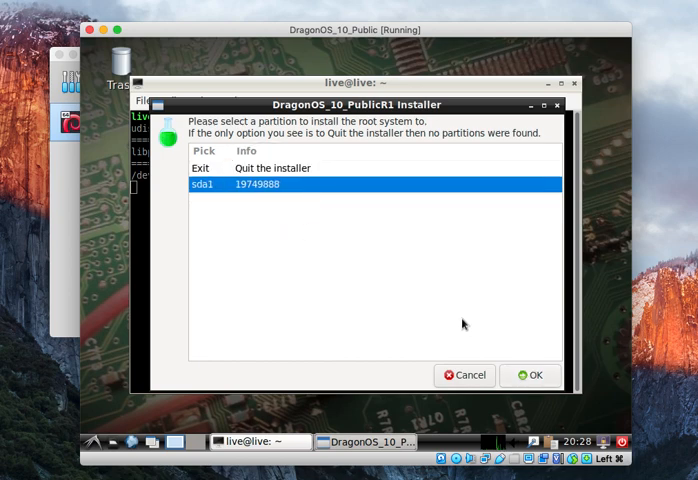
left_click(532, 376)
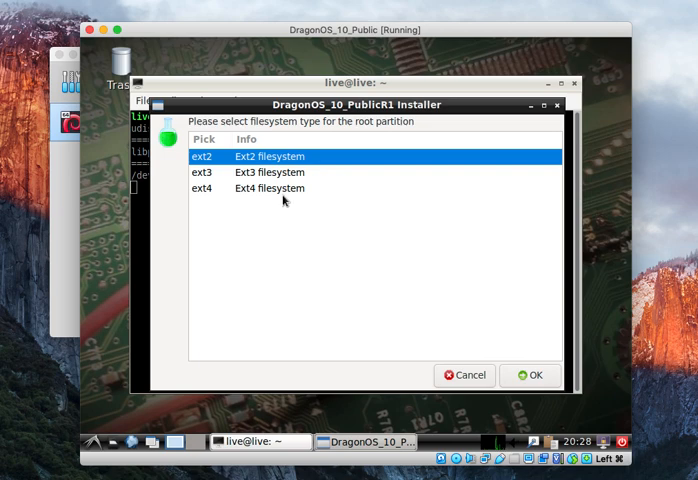
left_click(536, 376)
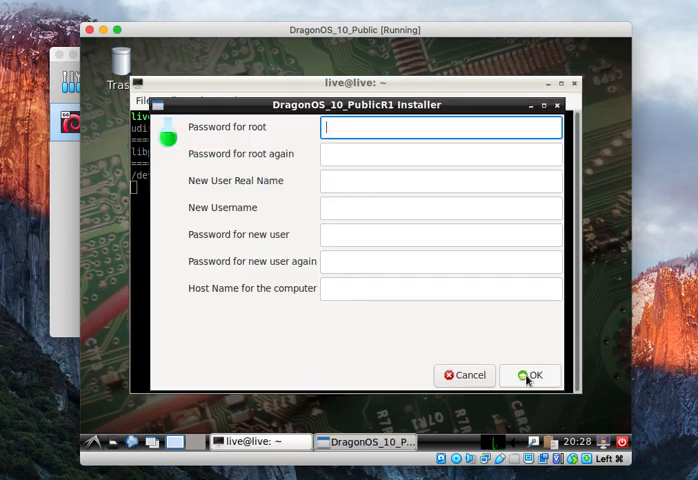
Enter root and user passwords with username and hostname dragon, then submit the form
type("••••")
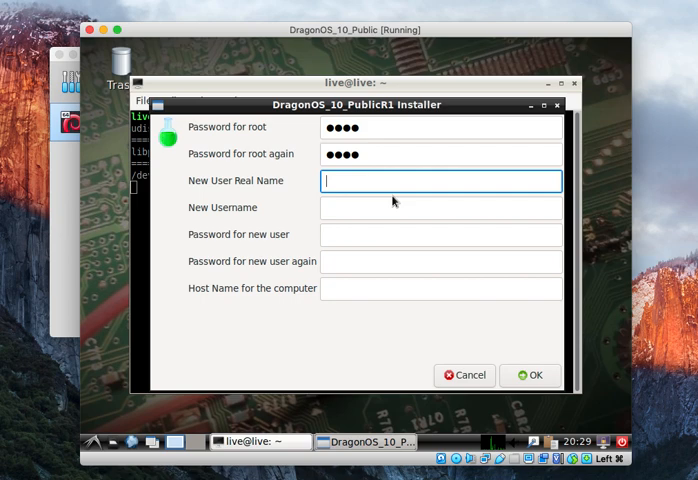
type("d")
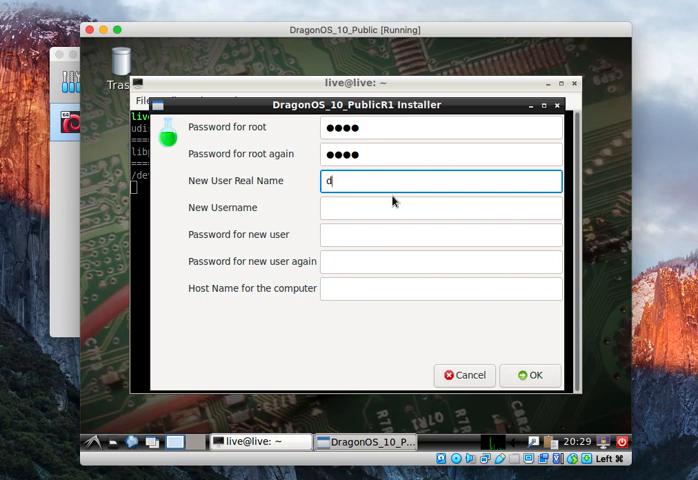
type("dragon")
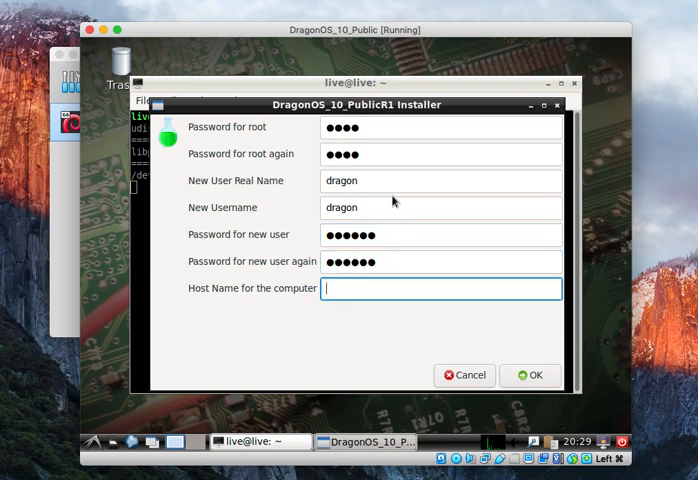
type("dragon")
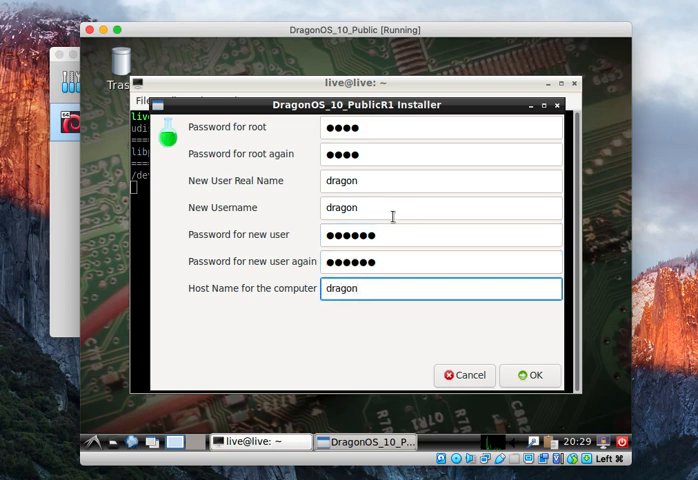
left_click(530, 376)
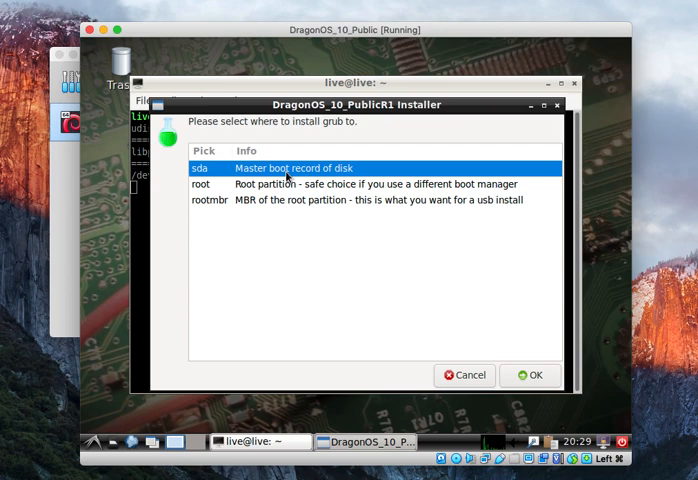
mouse_move(200, 200)
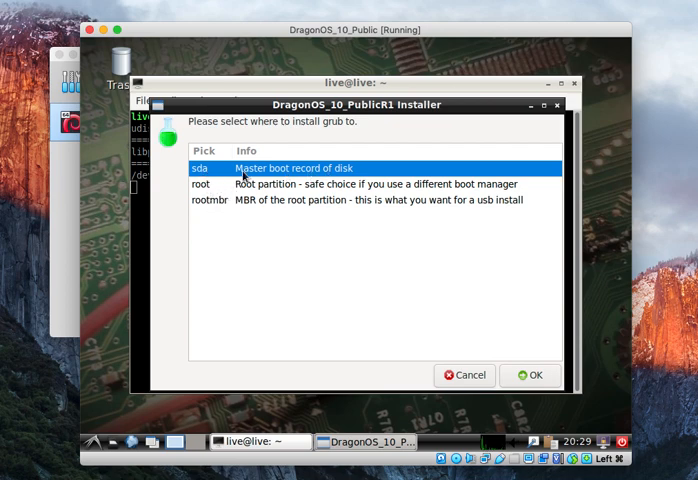
mouse_move(414, 334)
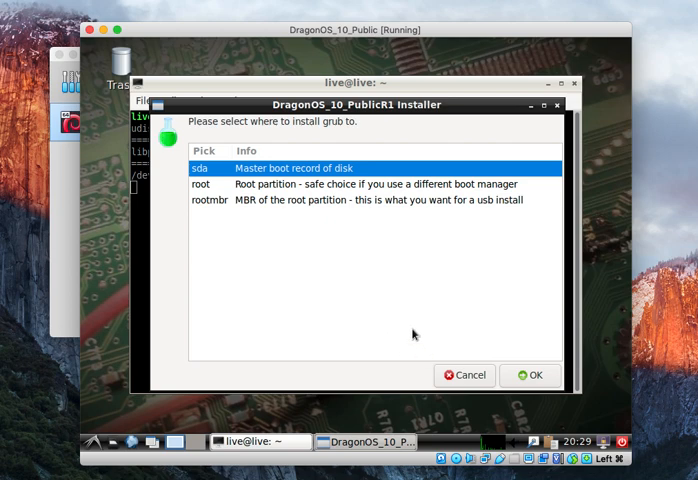
mouse_move(422, 256)
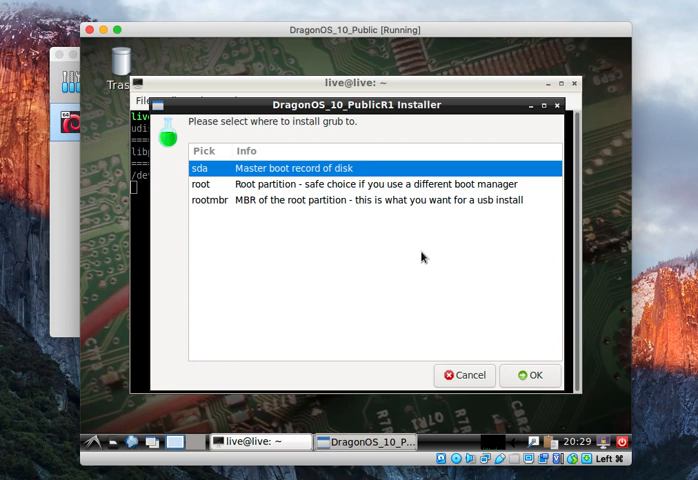
mouse_move(416, 252)
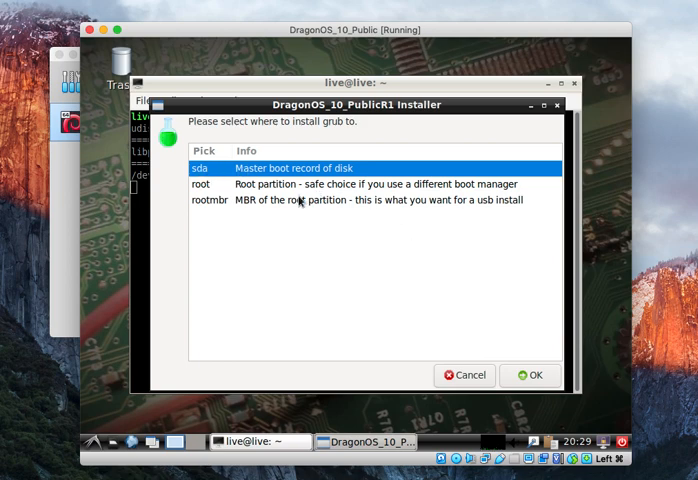
Install the GRUB boot loader to sda's master boot record
left_click(536, 376)
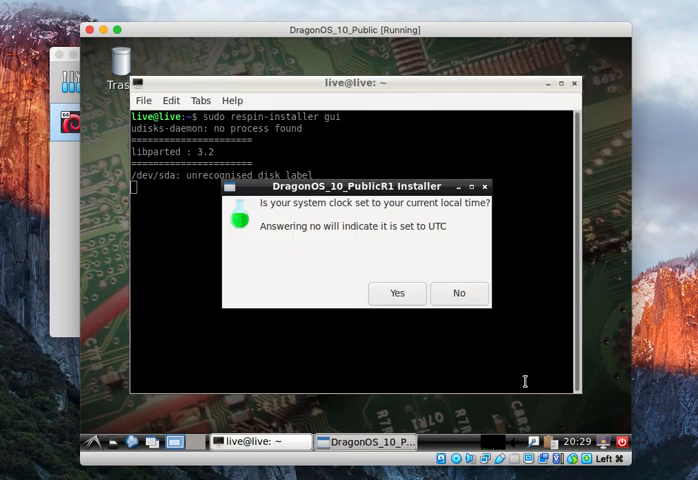
Answer the local-time and timezone questions, approve the summary, and reboot once installation completes
left_click(396, 292)
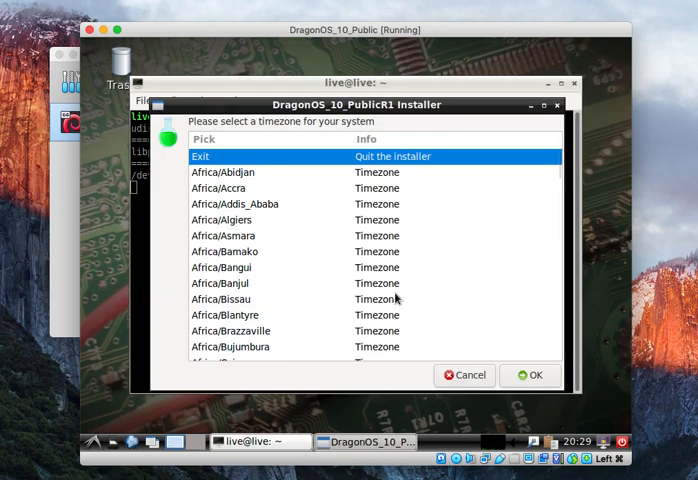
scroll("down", 3)
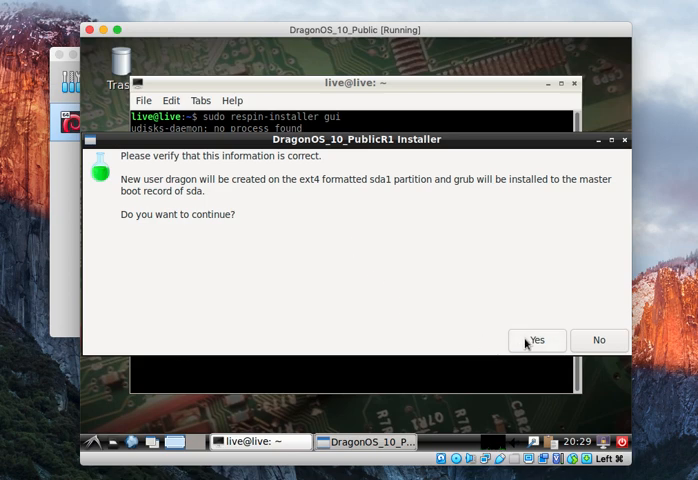
left_click(536, 340)
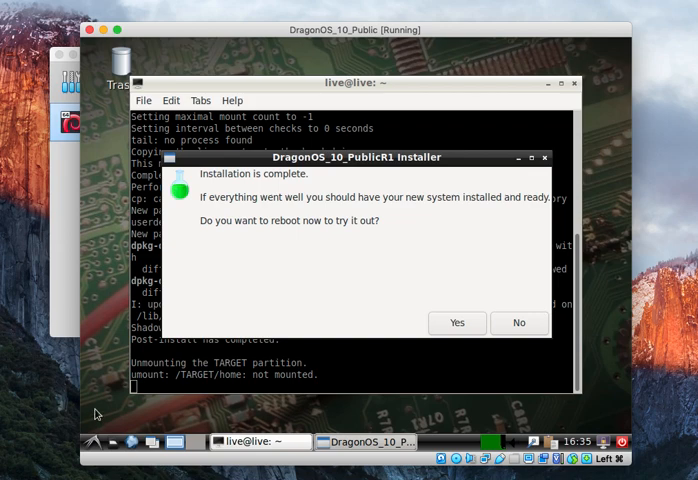
left_click(518, 322)
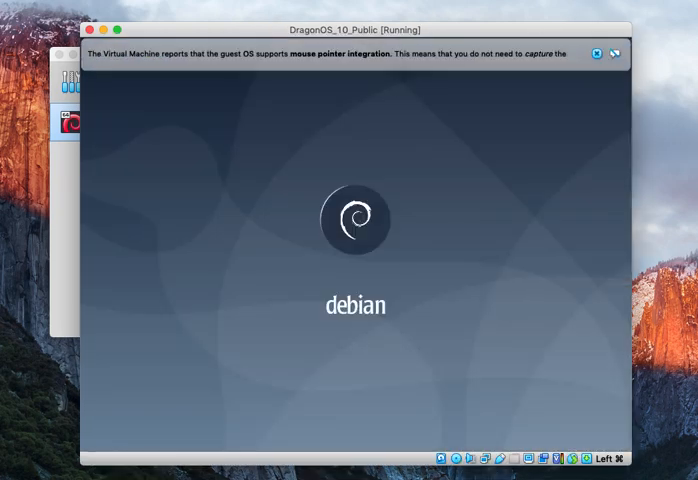
Dismiss the VirtualBox mouse-integration notice while the VM reboots to the login screen
left_click(592, 56)
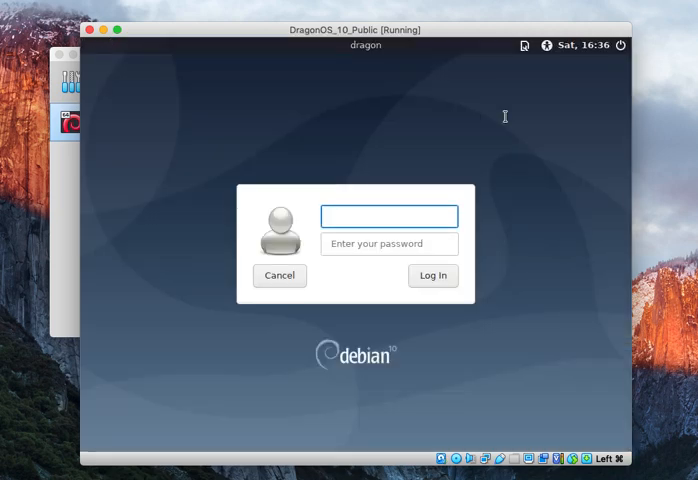
Log in as user dragon and dismiss the Clipit clipboard history prompt
type("dragon")
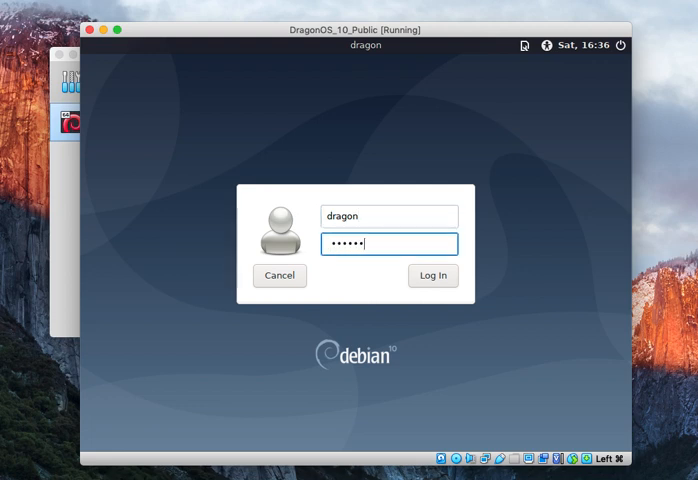
left_click(432, 276)
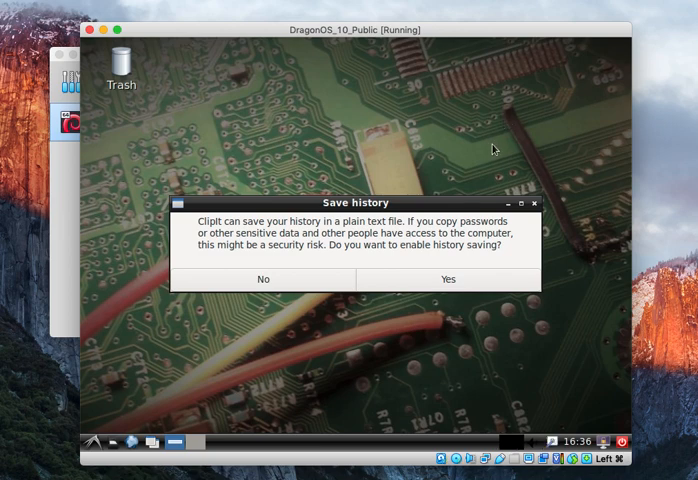
left_click(264, 280)
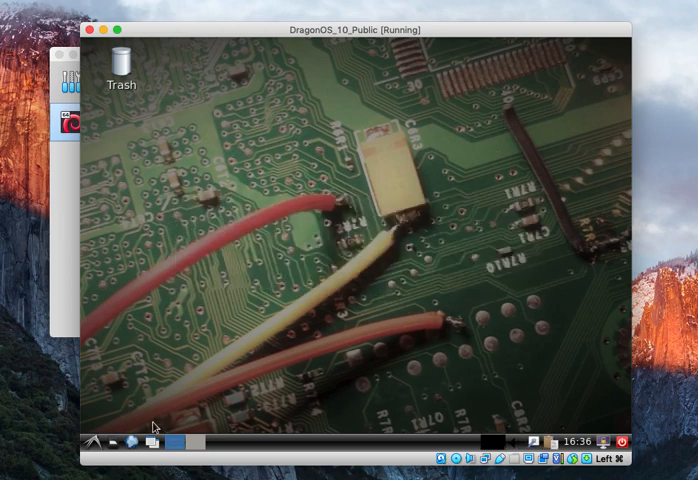
Run su in a new LXTerminal, reaching the root password prompt
left_click(96, 444)
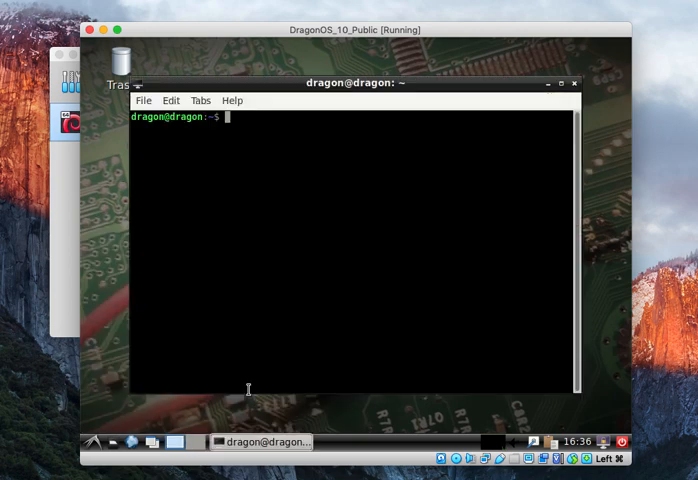
mouse_move(316, 266)
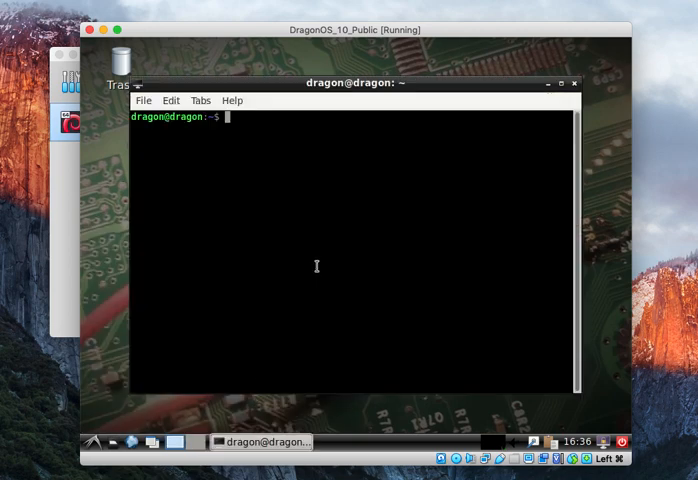
type("su -")
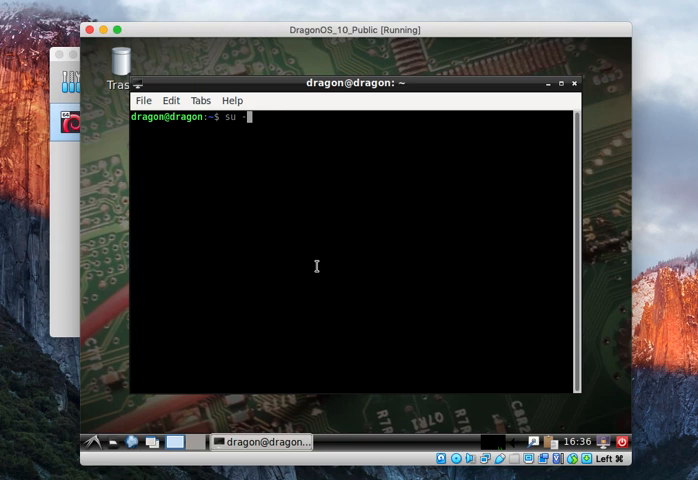
key("Return")
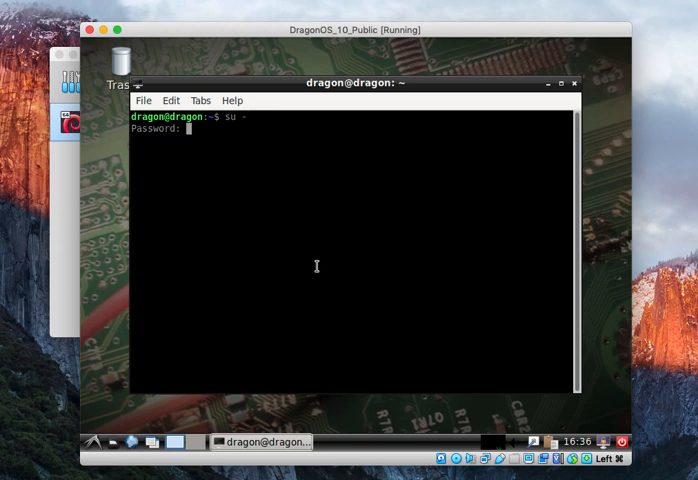